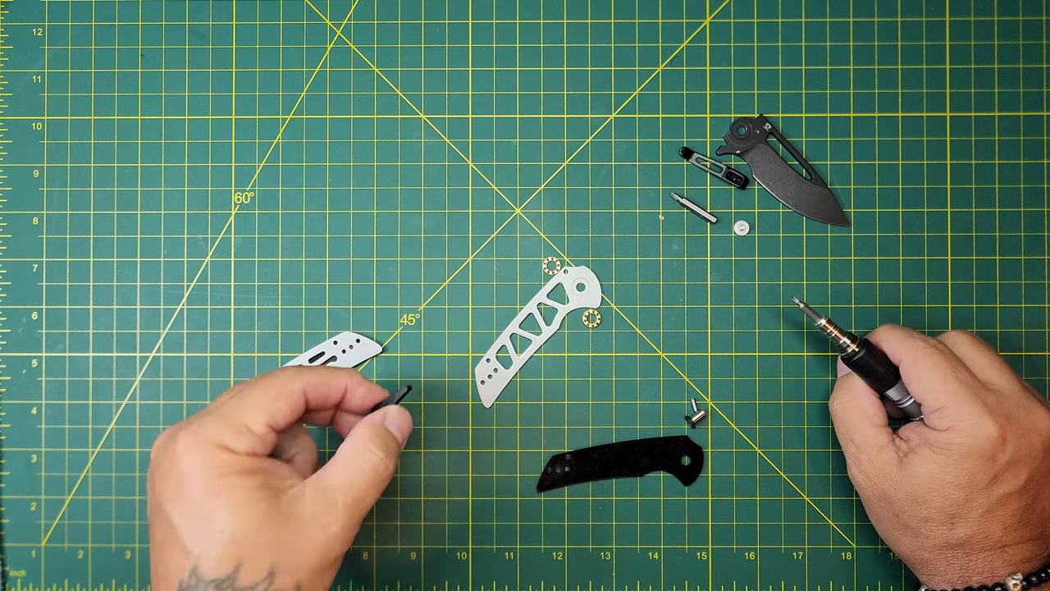
{"action": "left_click_drag", "start_coordinate": [345, 386], "coordinate": [476, 353]}
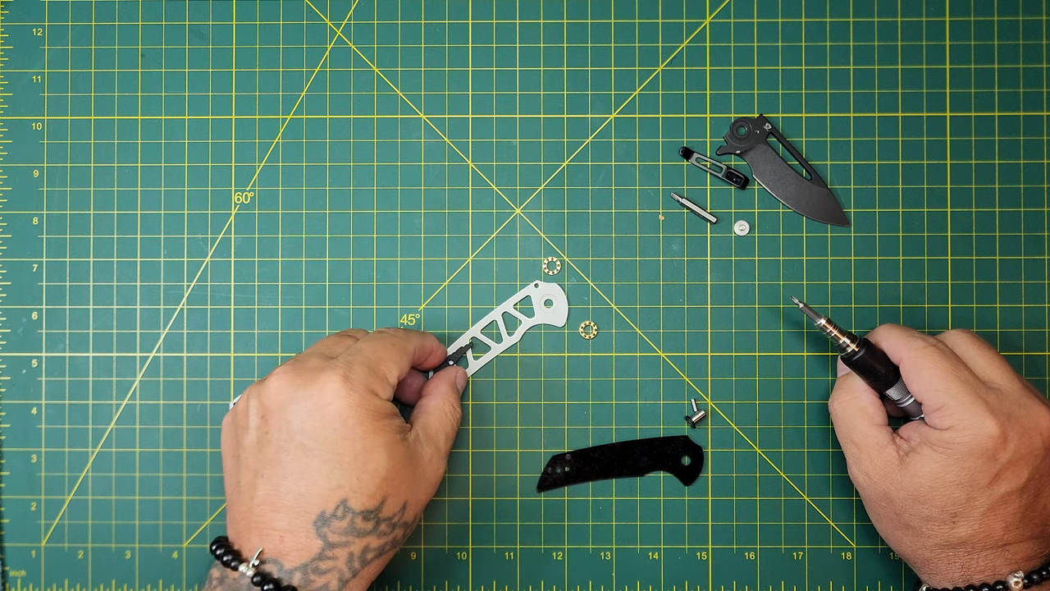